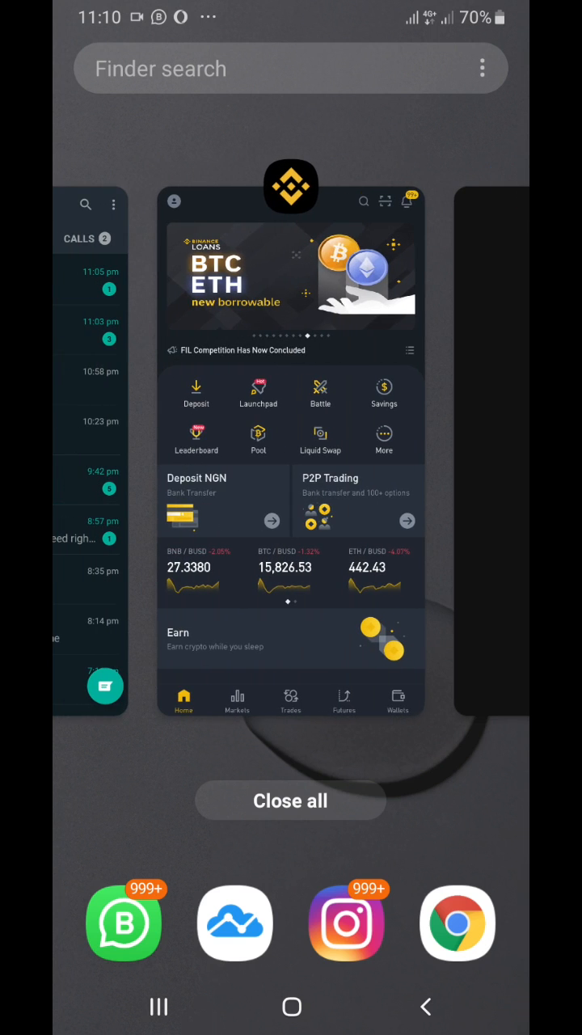
Bring Binance forward, glance at Markets, then open the Account page from the profile icon and scroll its settings
left_click(291, 445)
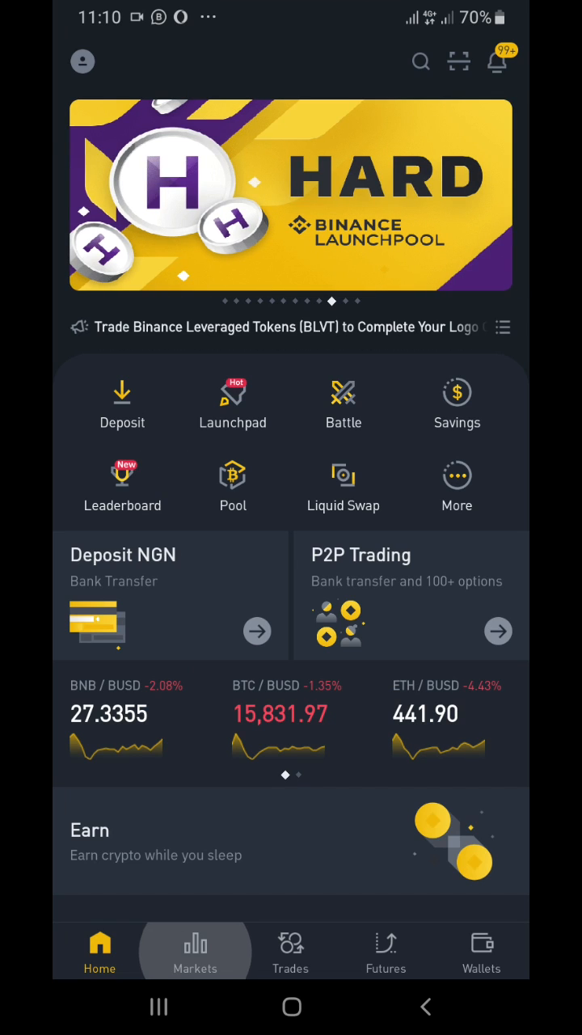
left_click(194, 954)
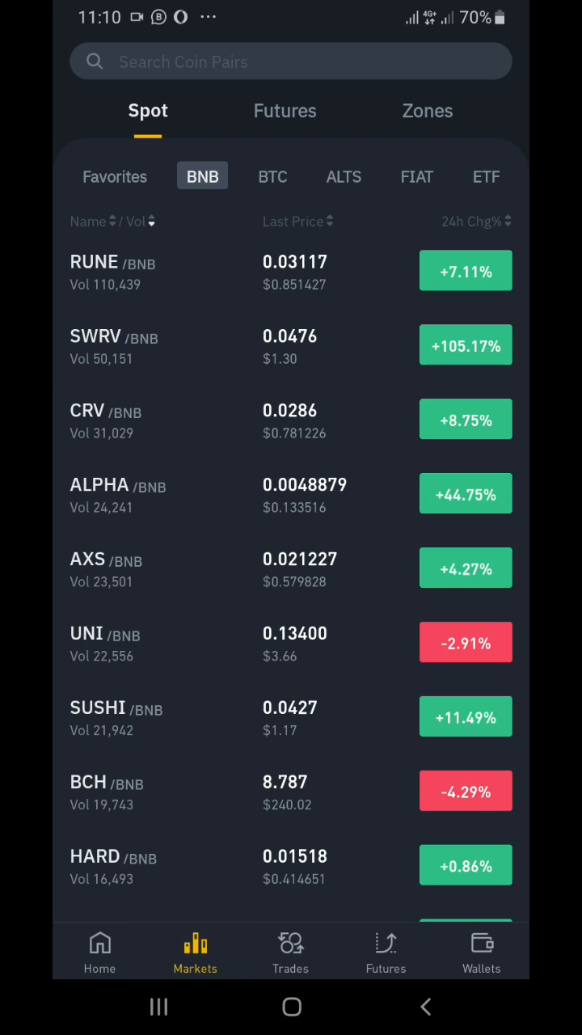
left_click(100, 951)
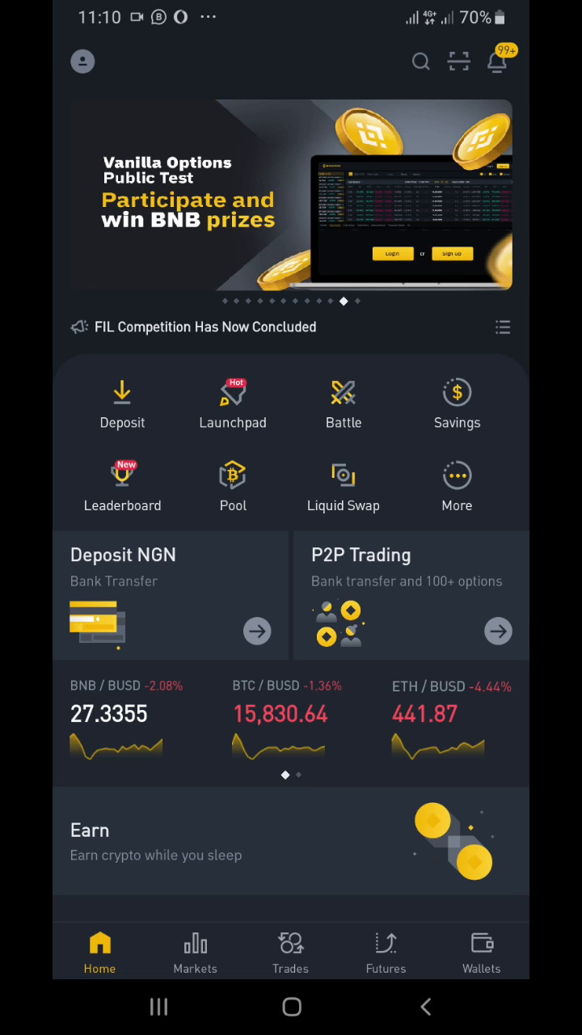
left_click(83, 61)
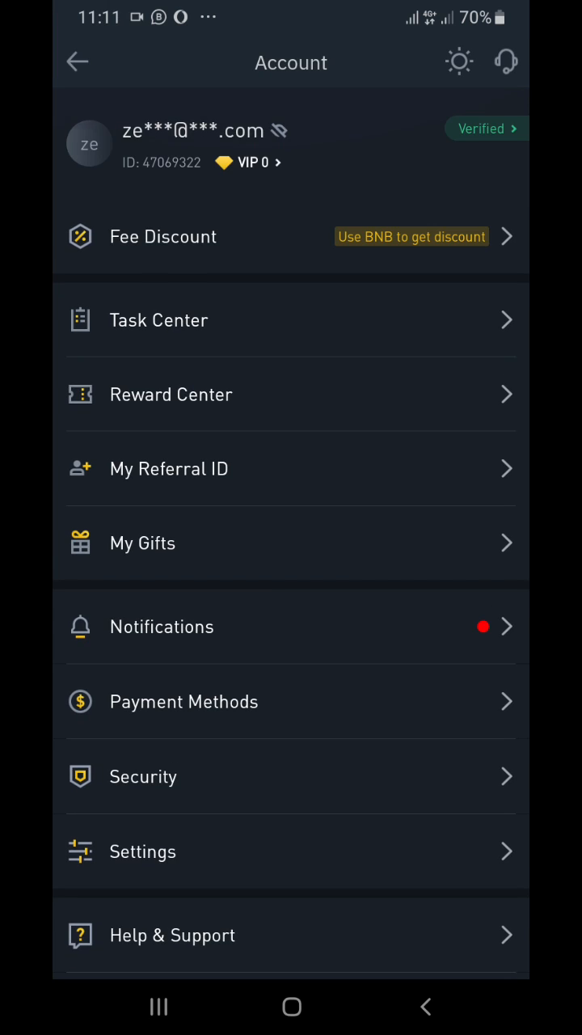
scroll("down", 3)
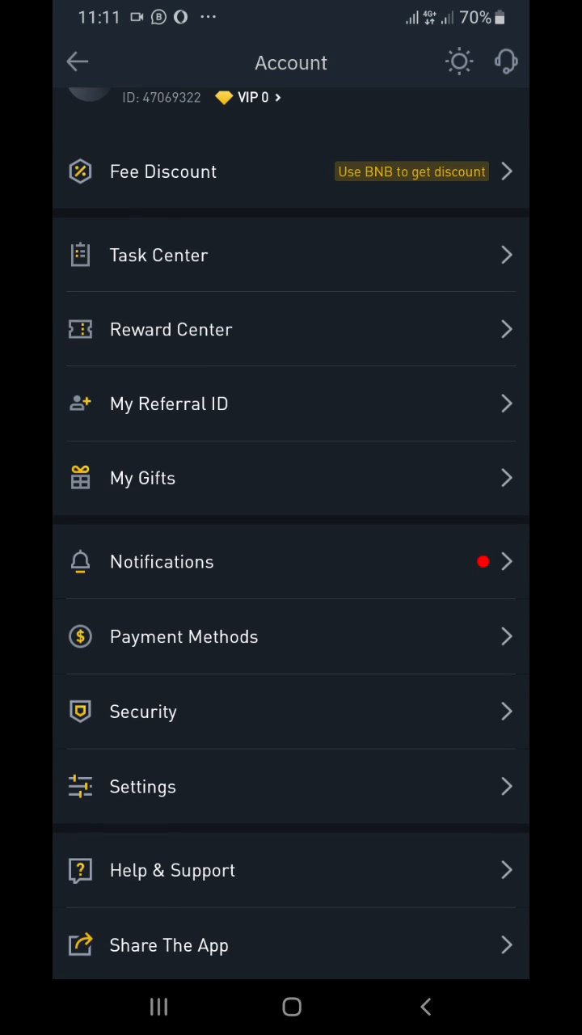
scroll("up", 3)
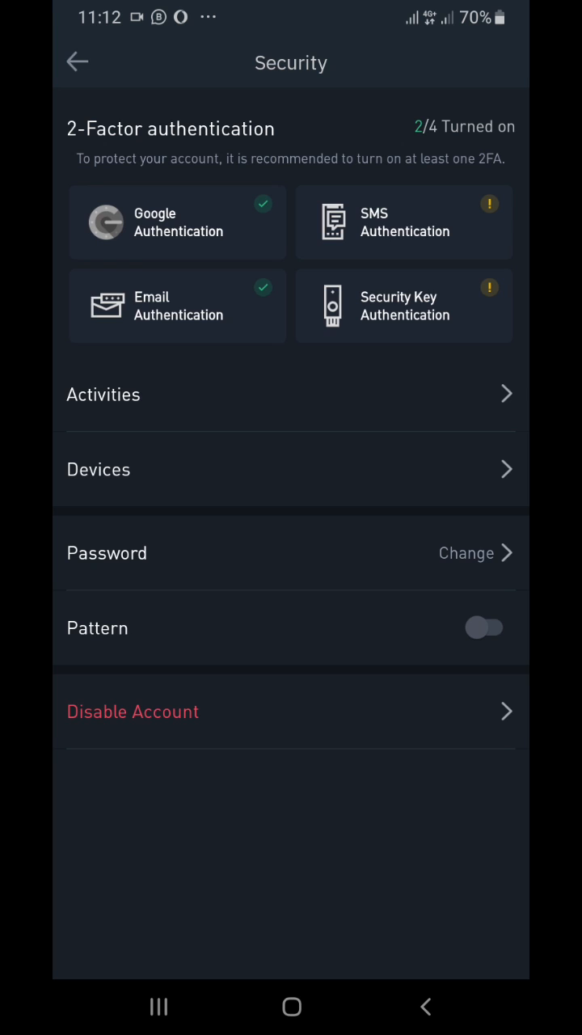
Leave the Security page for the Android app switcher
left_click(78, 61)
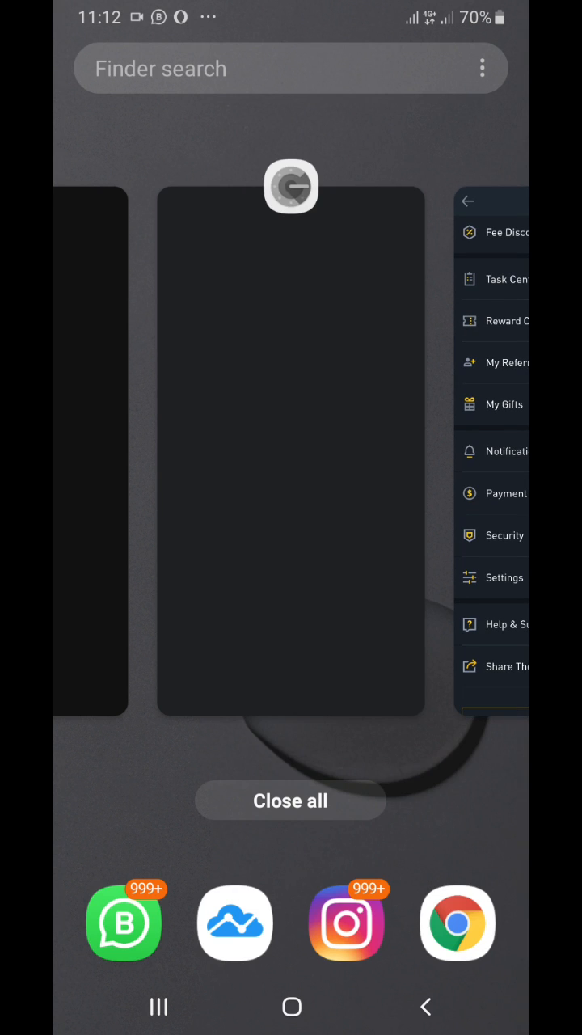
Swipe through the recent app cards toward the video call app
scroll("left", 3)
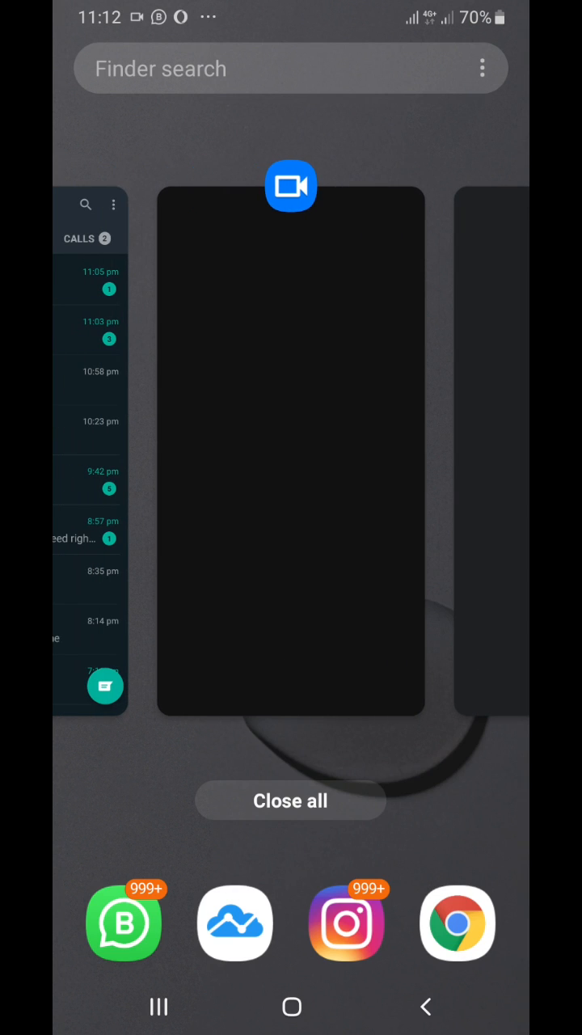